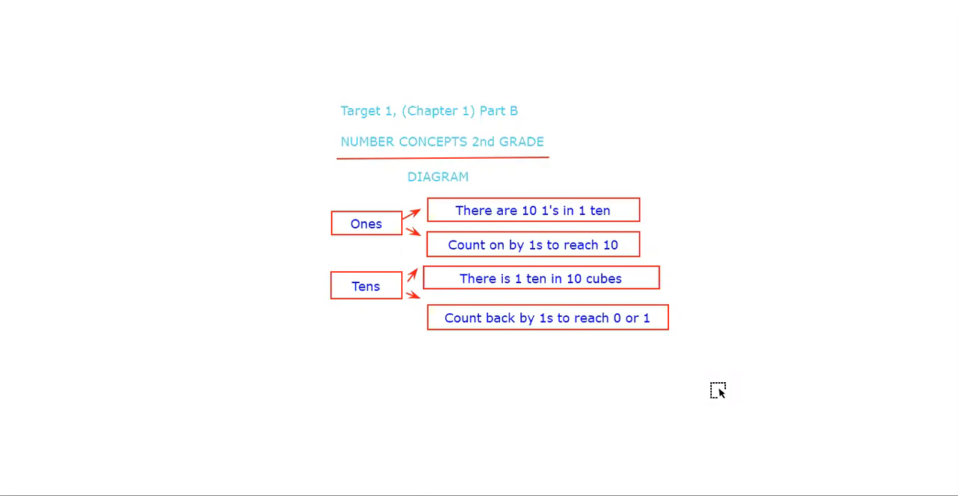
pyautogui.moveTo(401, 338)
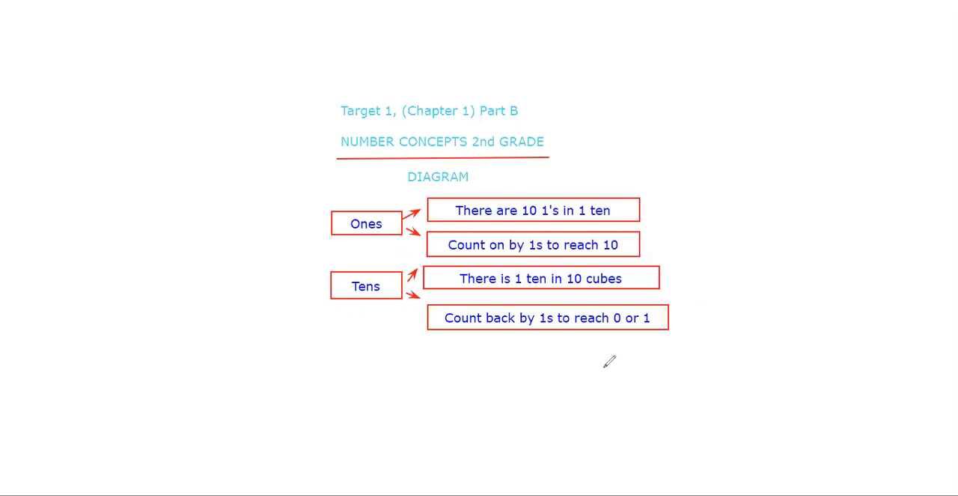
# Handwrite a large red 10 to the right of the number concepts diagram.
pyautogui.moveTo(749, 127); pyautogui.dragTo(815, 194)
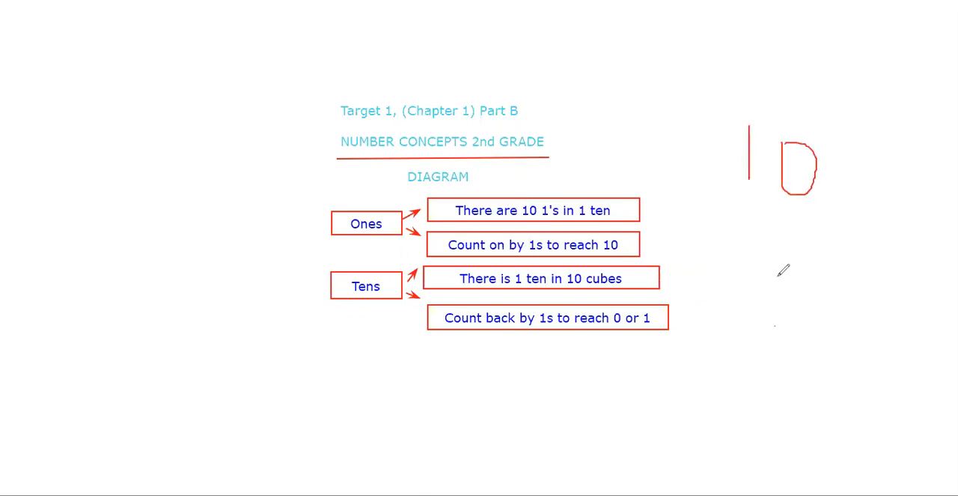
pyautogui.moveTo(767, 236); pyautogui.dragTo(782, 344)
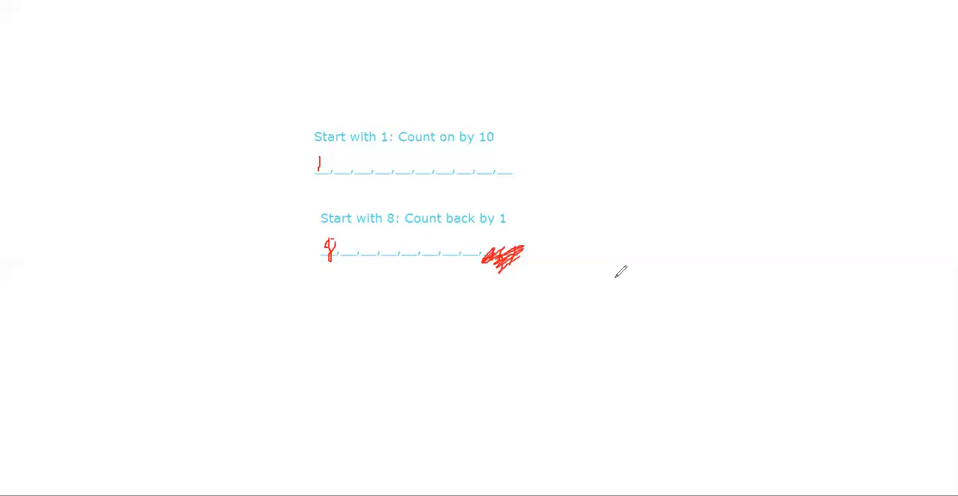
pyautogui.moveTo(638, 306)
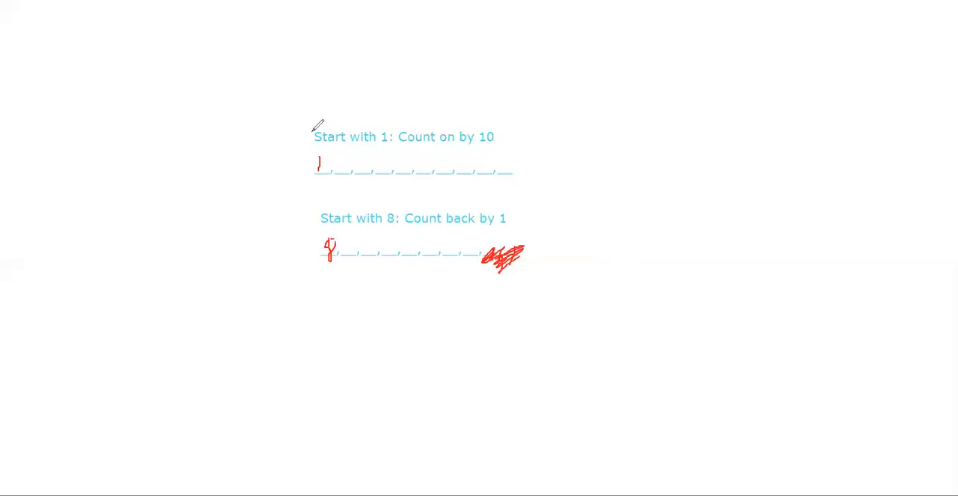
pyautogui.moveTo(447, 134)
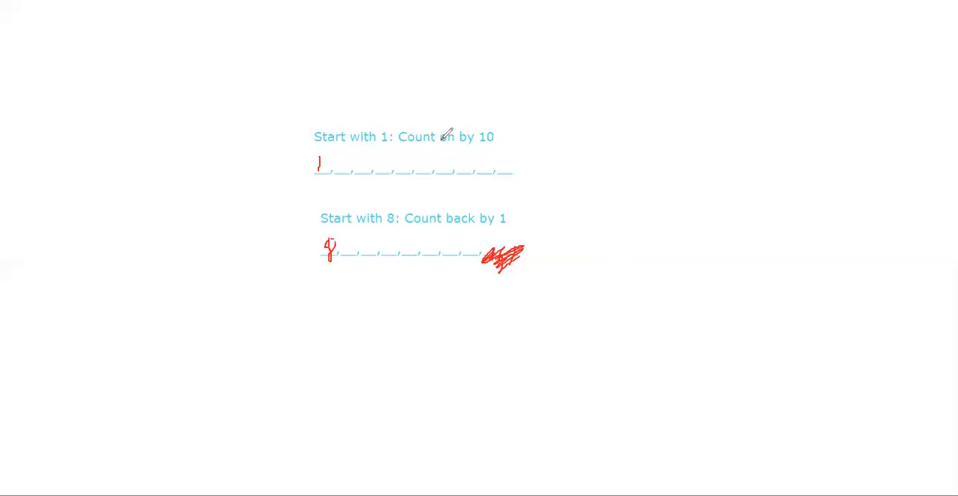
pyautogui.moveTo(453, 143)
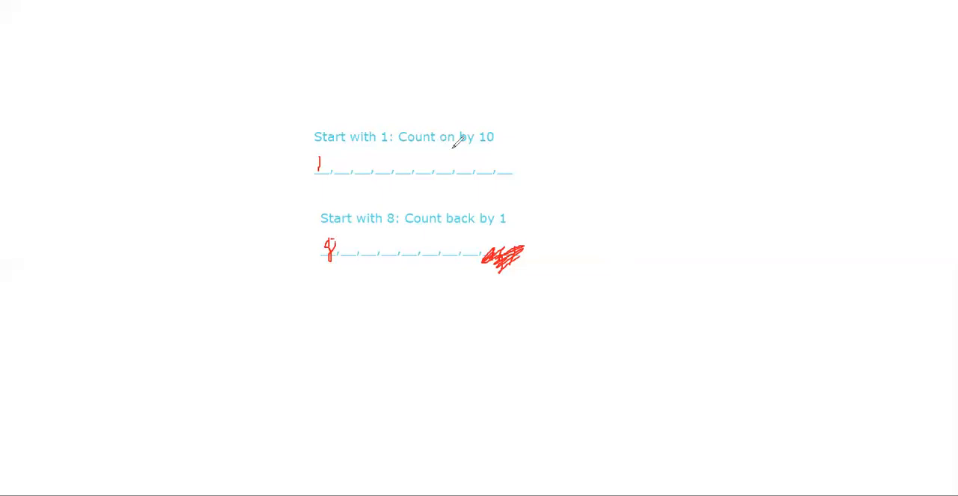
# Highlight the word 'on' and write red numbers 2 through 10 in the count-on blanks.
pyautogui.moveTo(438, 146); pyautogui.dragTo(449, 139)
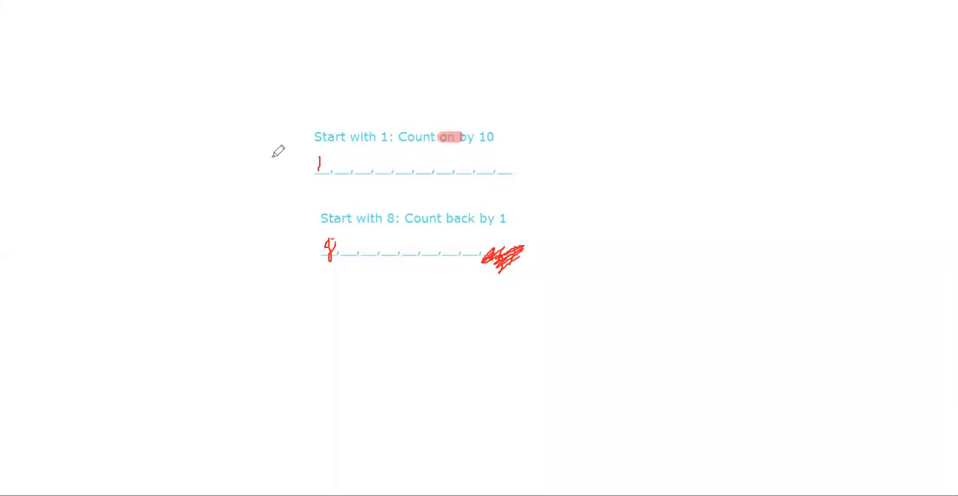
pyautogui.moveTo(333, 168); pyautogui.dragTo(389, 168)
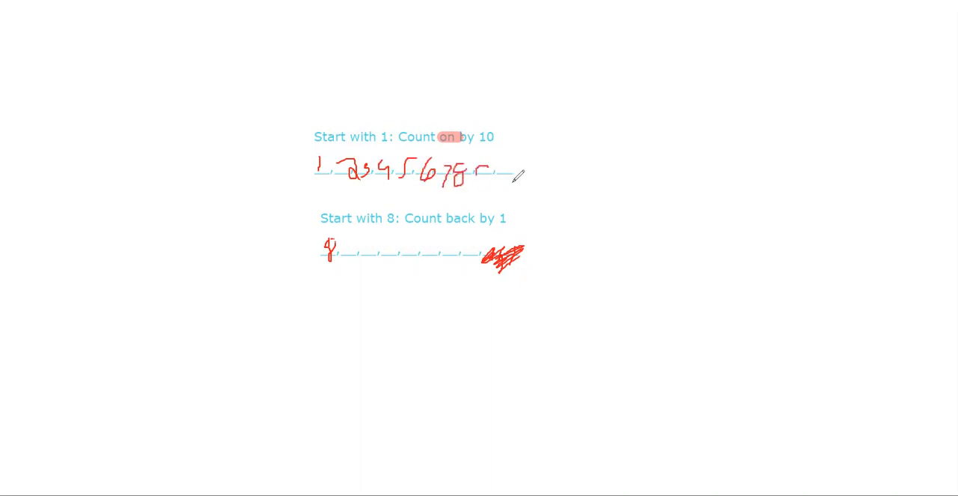
pyautogui.moveTo(483, 175); pyautogui.dragTo(524, 176)
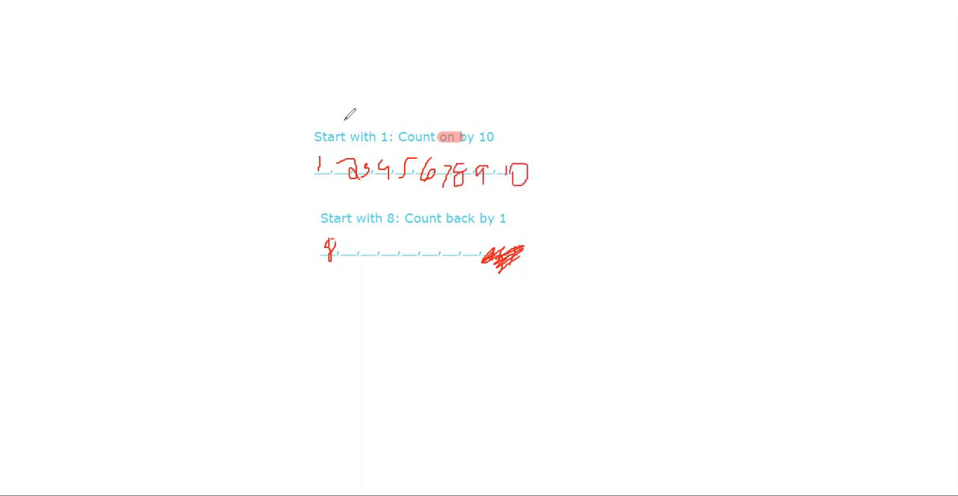
pyautogui.moveTo(759, 108)
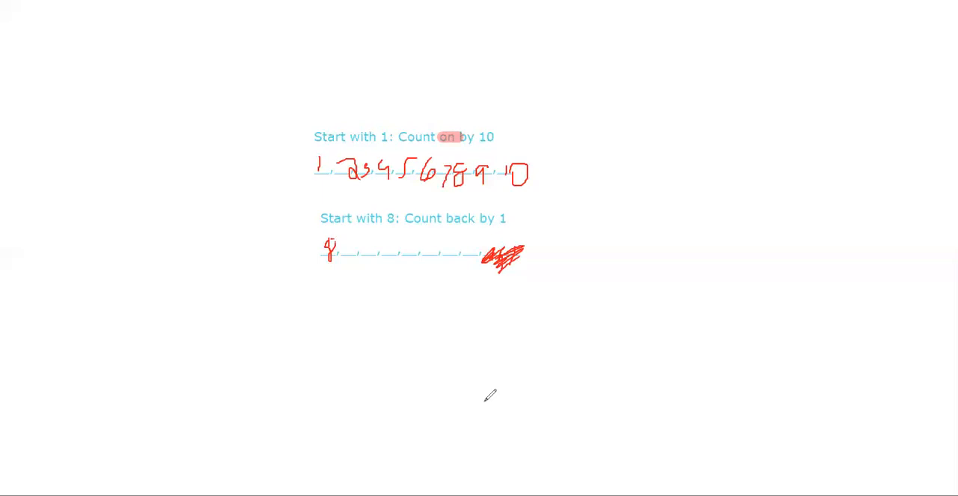
pyautogui.moveTo(464, 374)
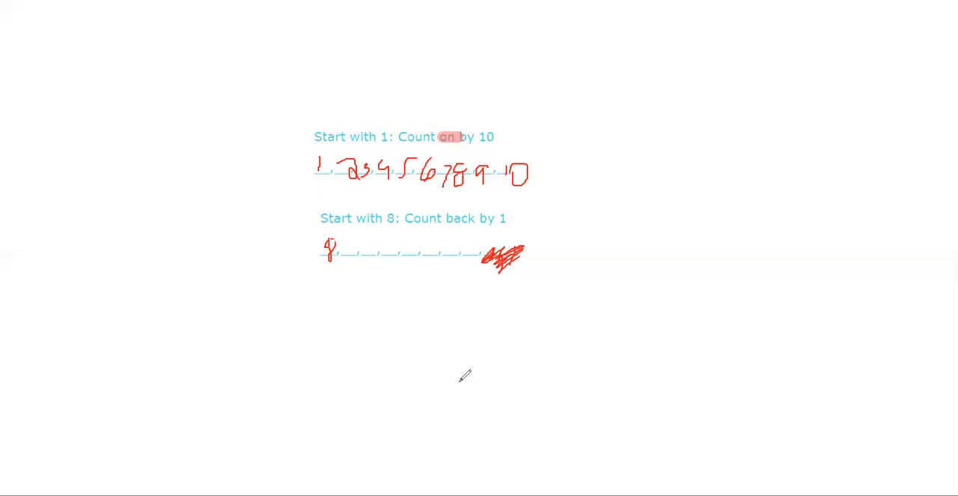